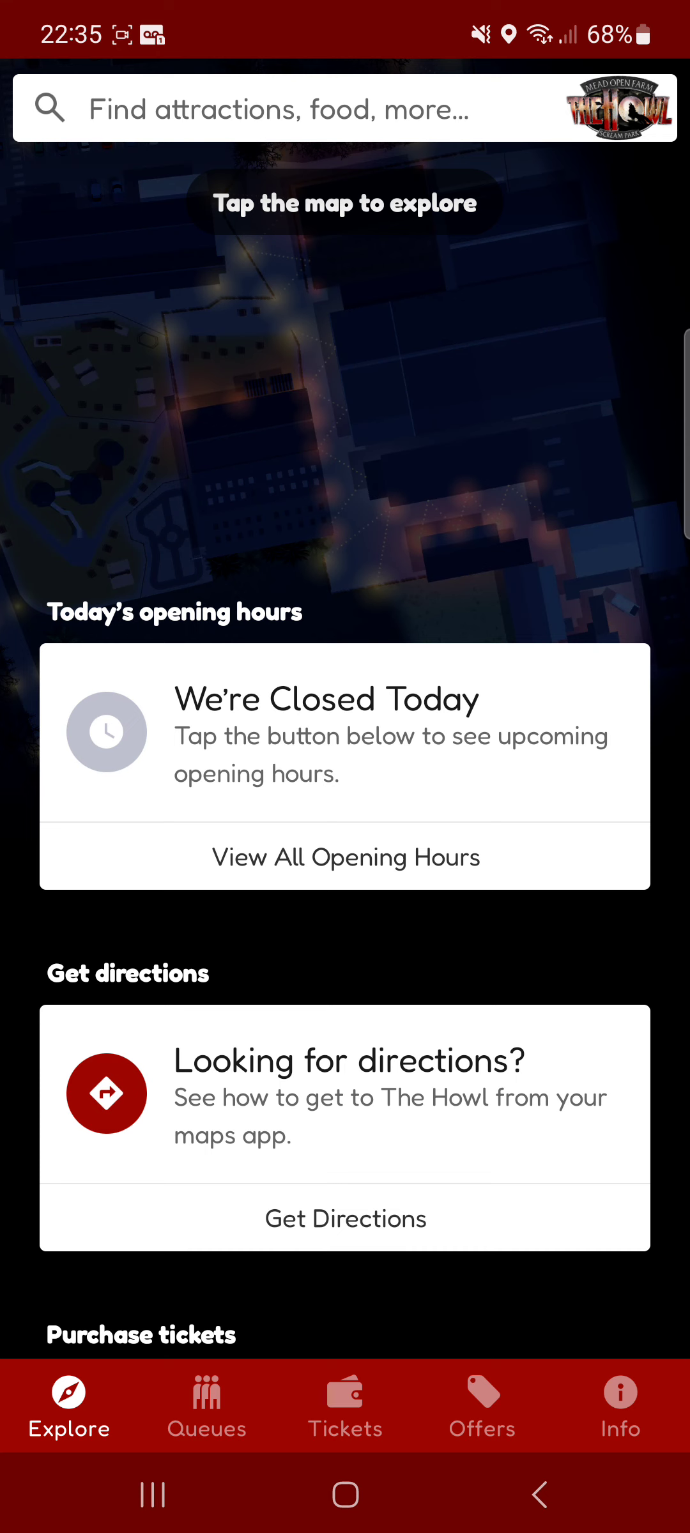
Browse the upcoming opening hours calendar, viewing the November 2024 opening days.
scroll(down, 3)
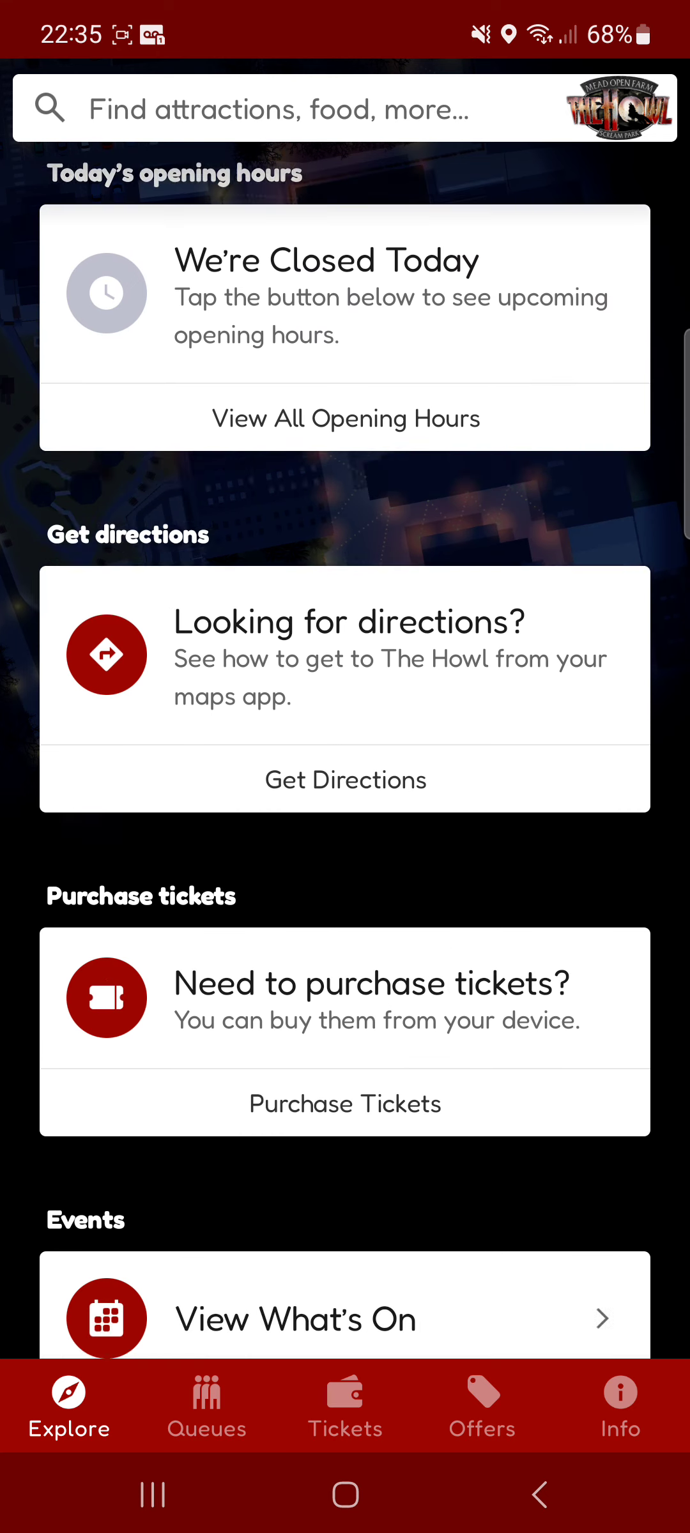
scroll(down, 3)
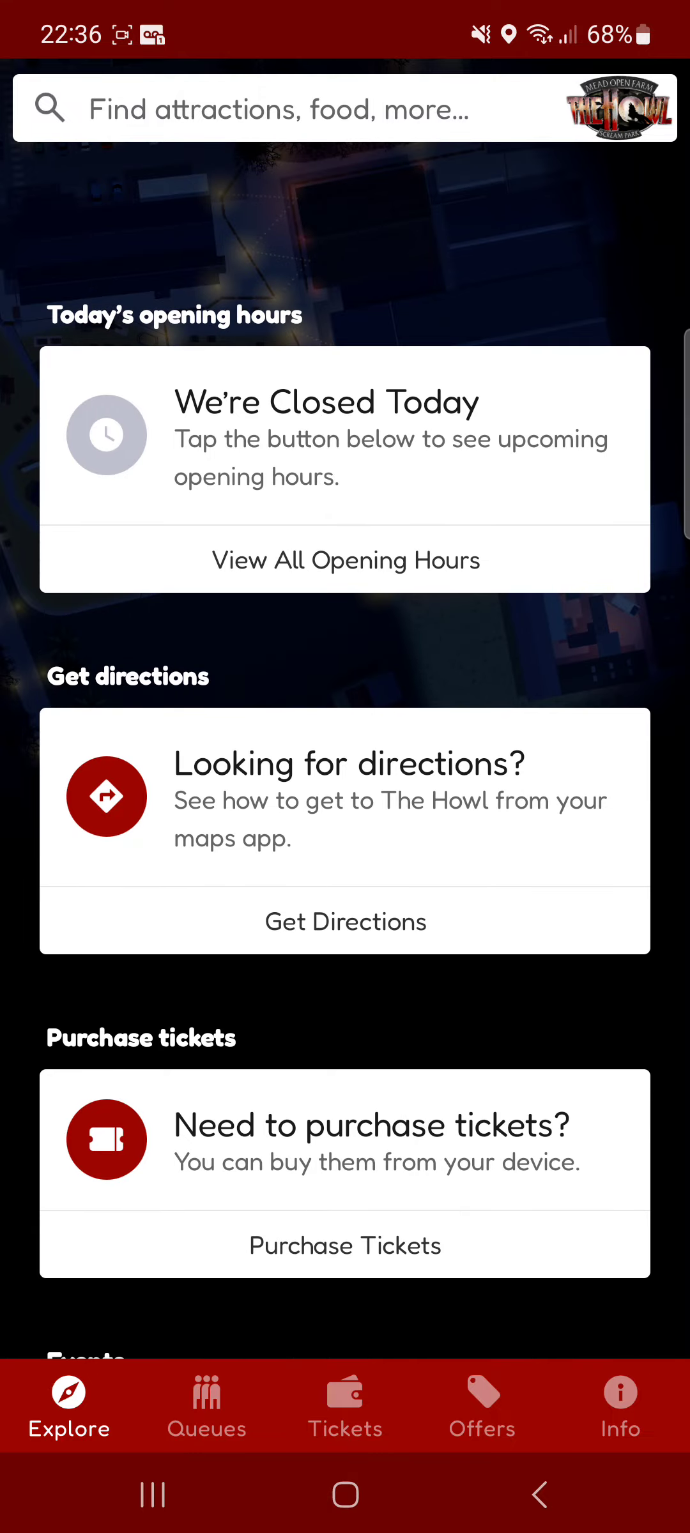
click(344, 559)
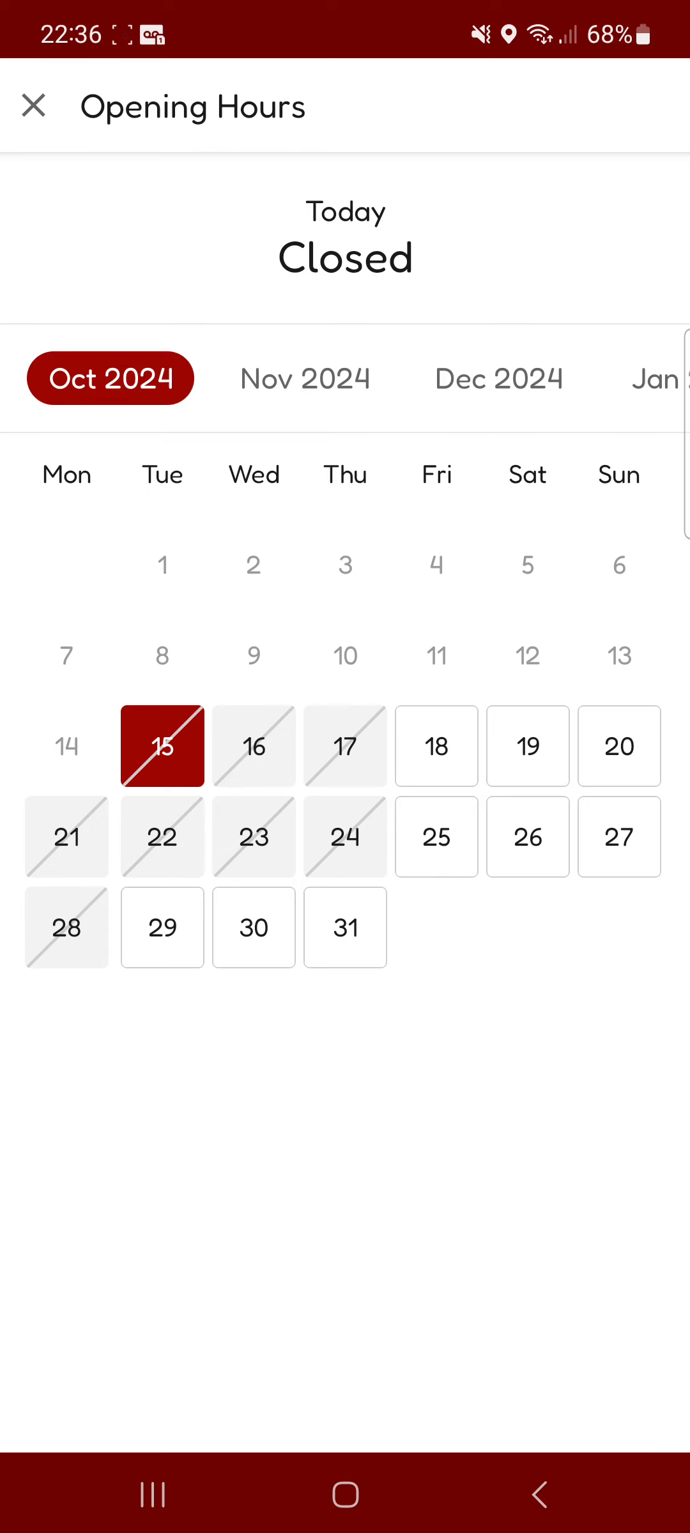
click(304, 377)
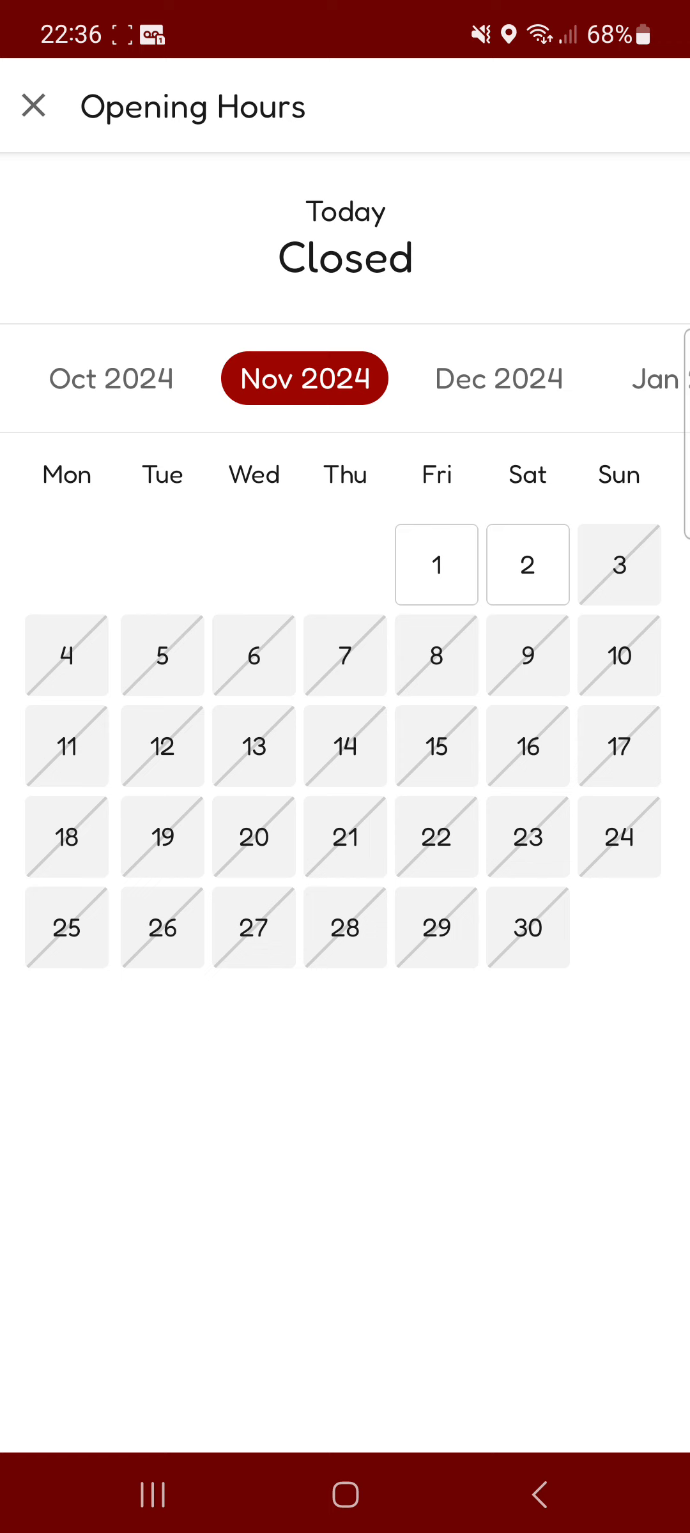
click(34, 106)
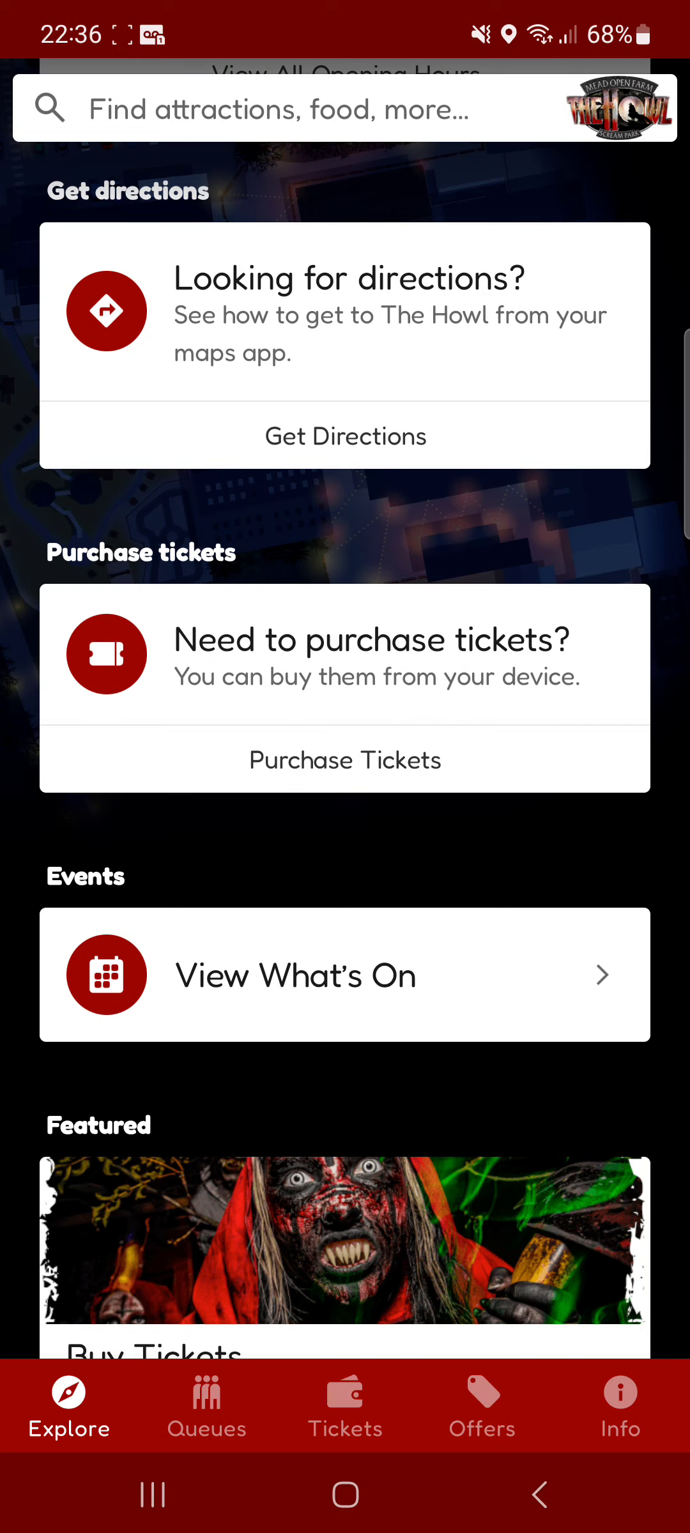
Scroll through and close the events listing, then browse the home page carousel.
scroll(down, 3)
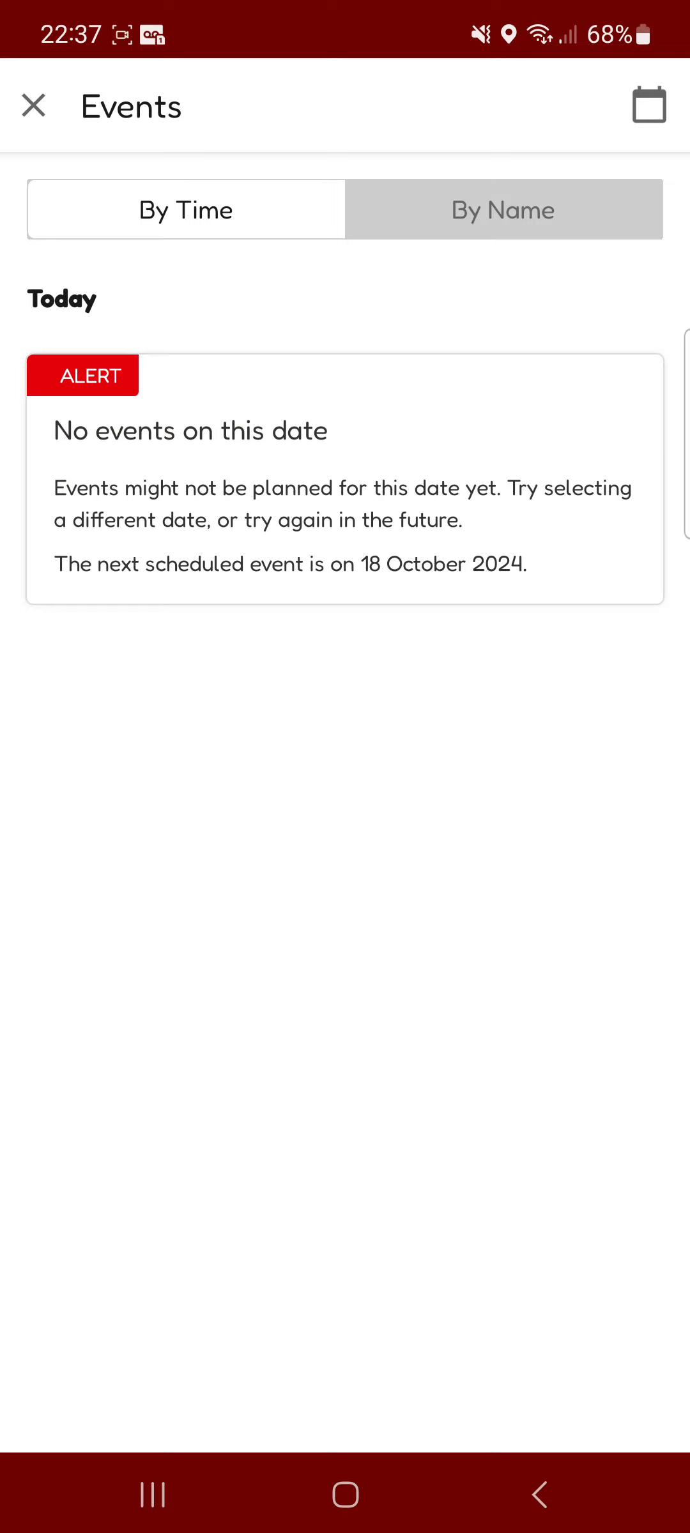
click(33, 105)
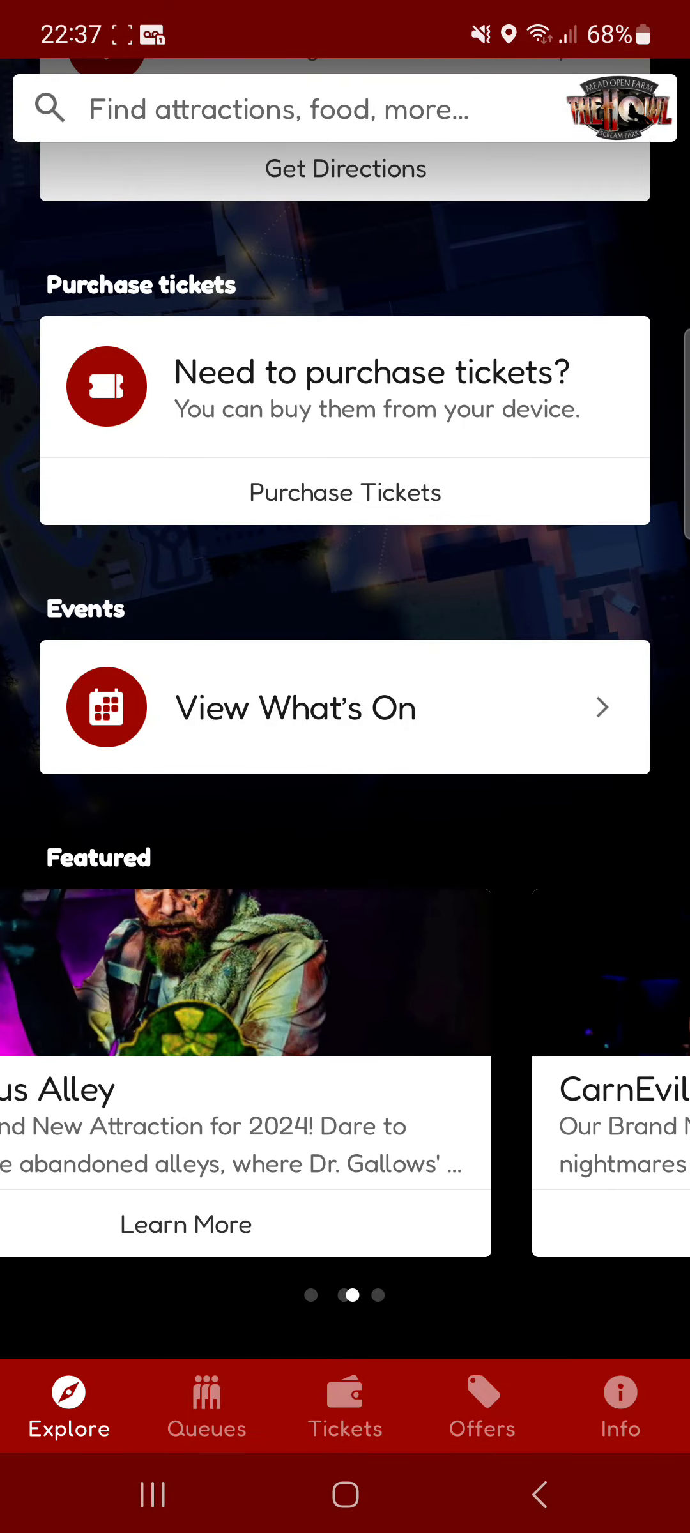
scroll(left, 3)
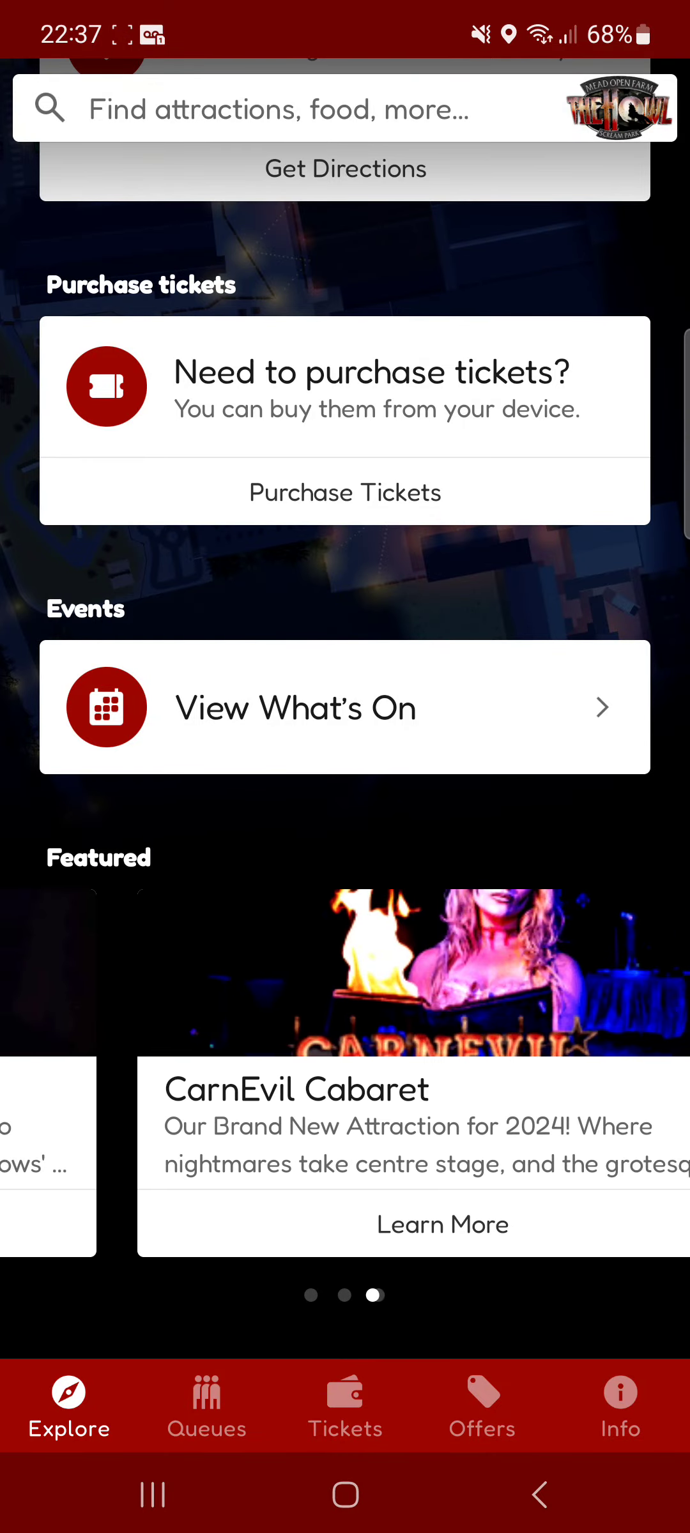
scroll(left, 3)
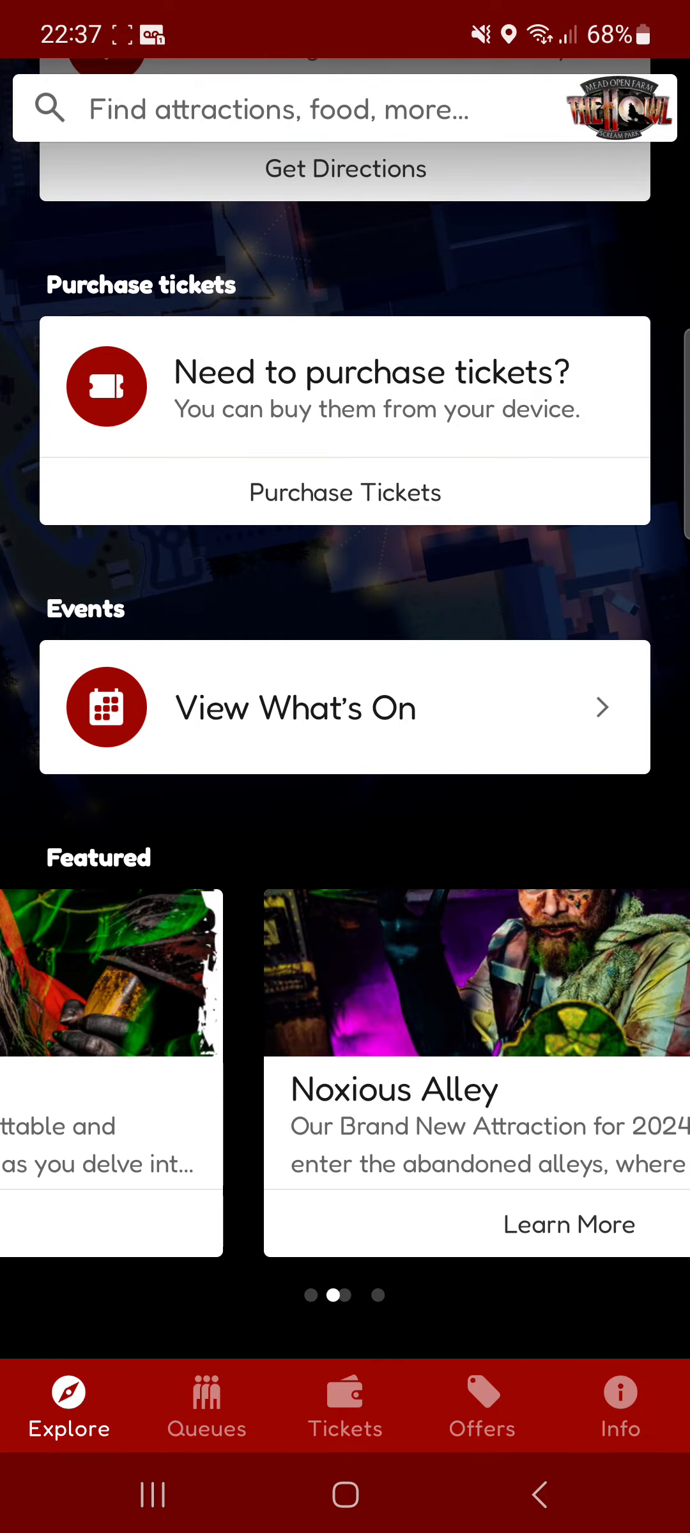
scroll(left, 3)
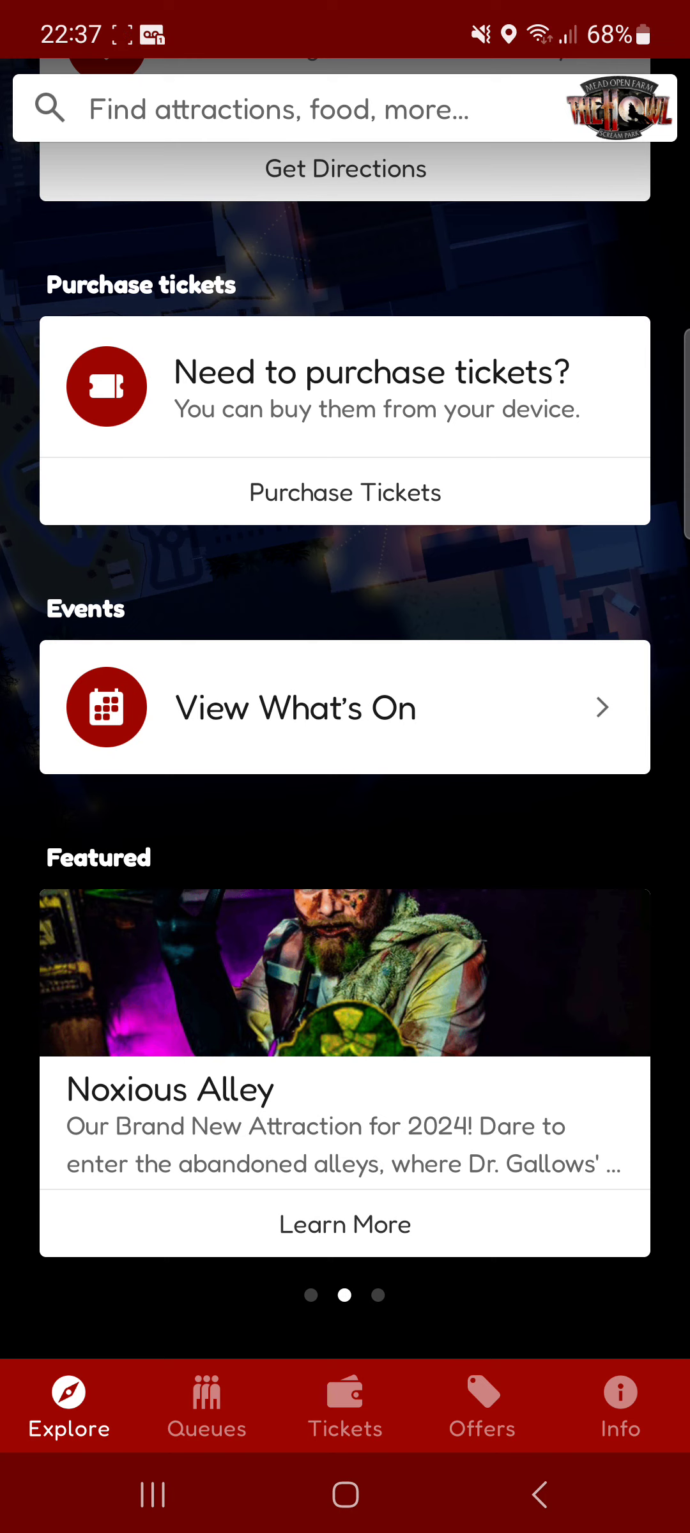
scroll(left, 3)
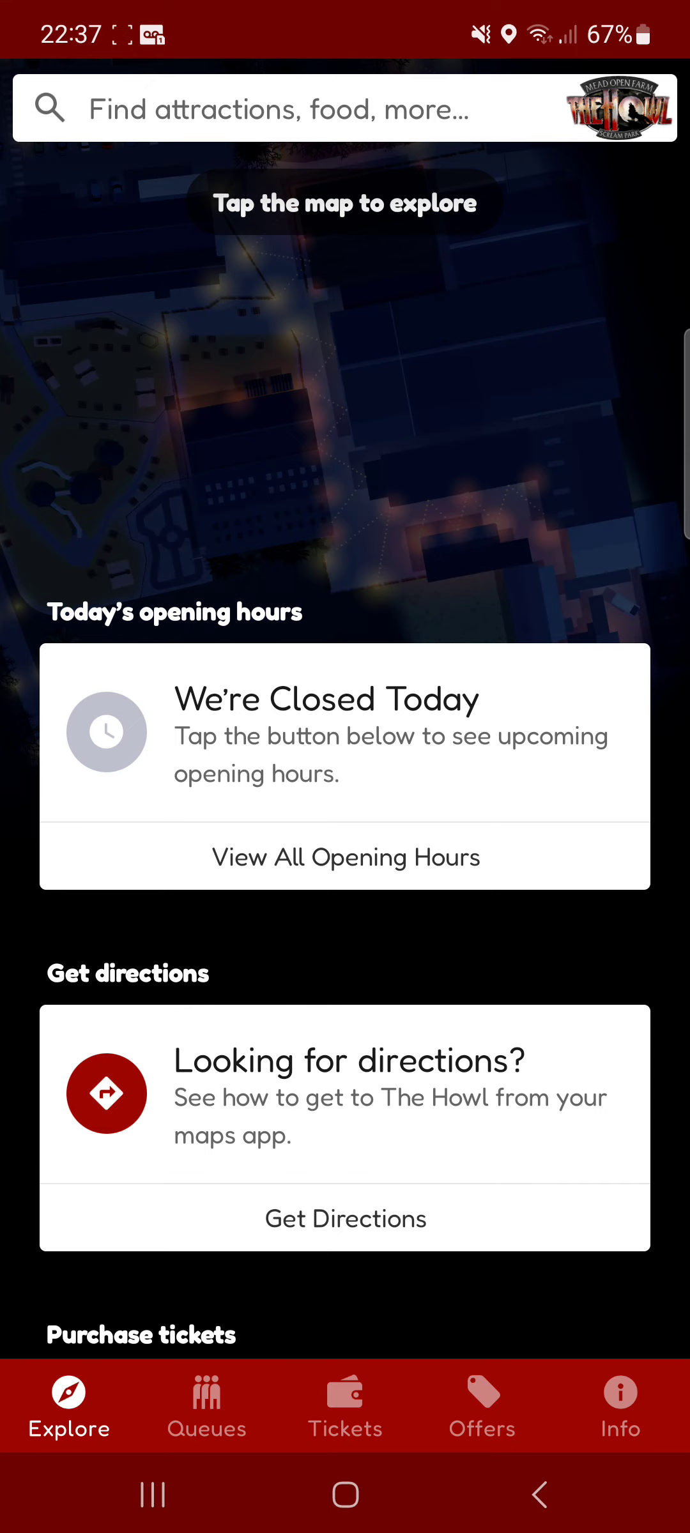
Show food outlets, bars, toilets and the photo collection point on the park map.
click(293, 107)
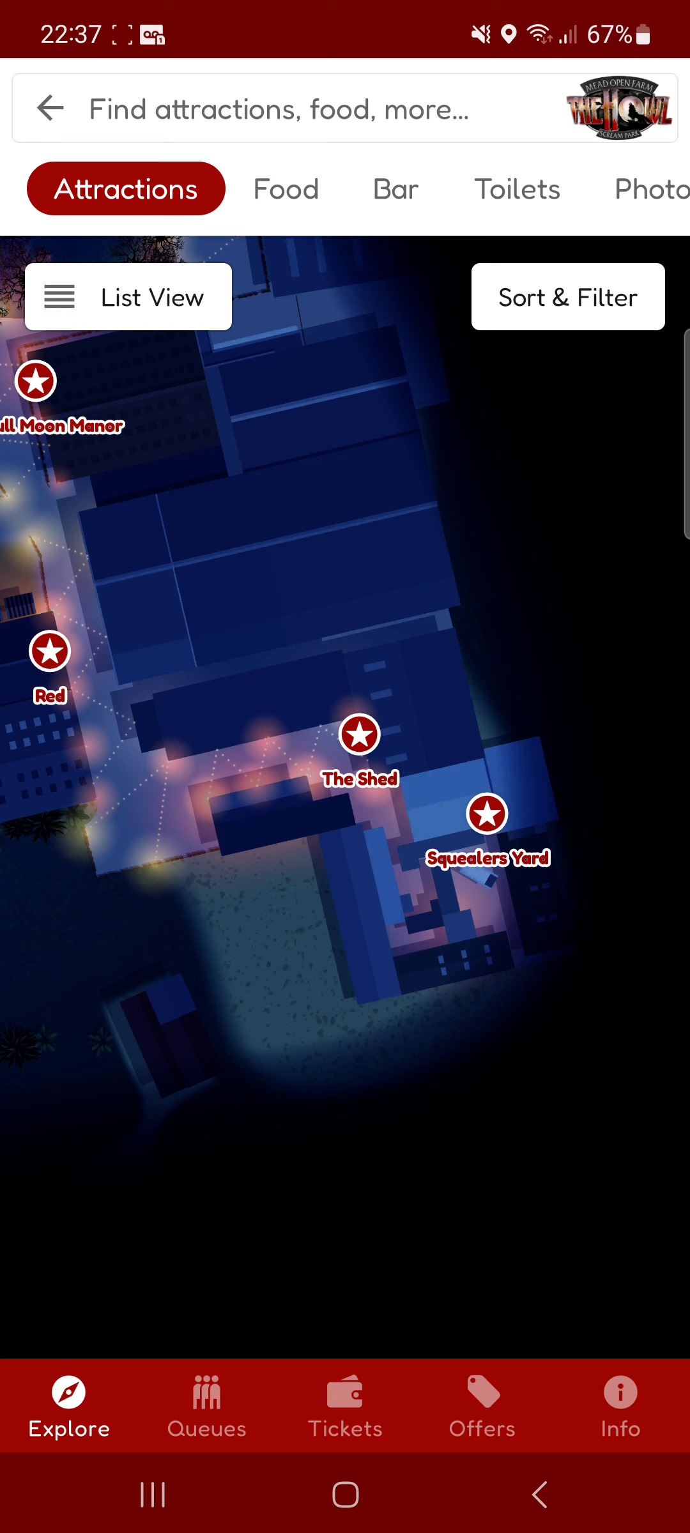
click(486, 813)
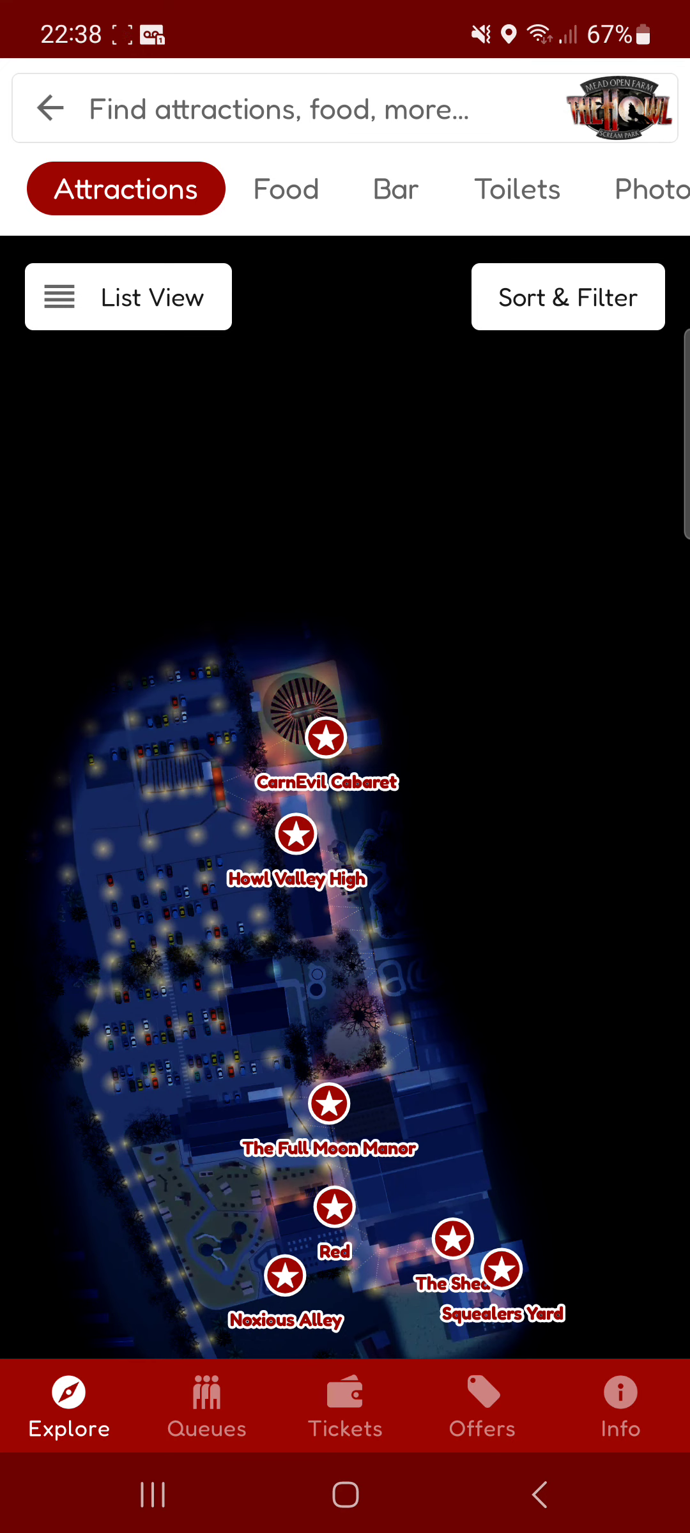
click(285, 188)
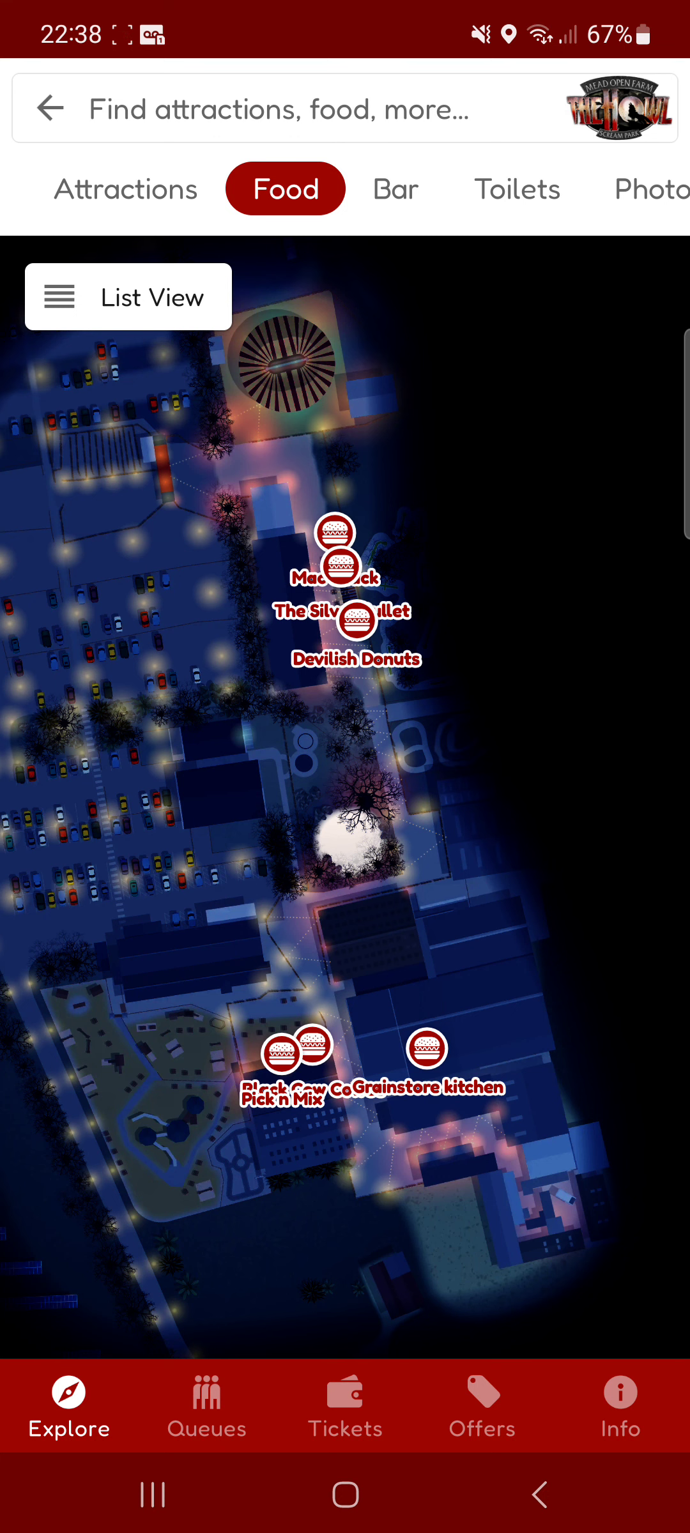
click(394, 189)
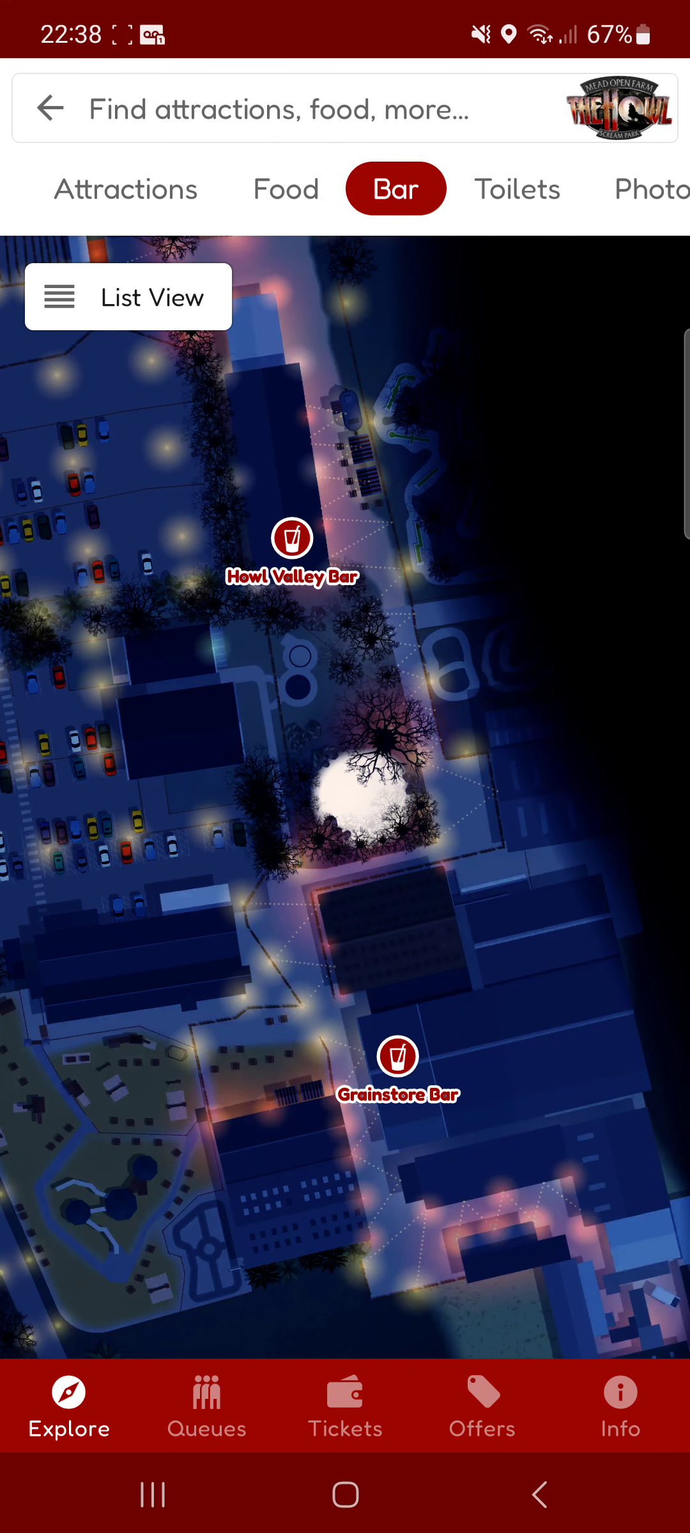
click(516, 189)
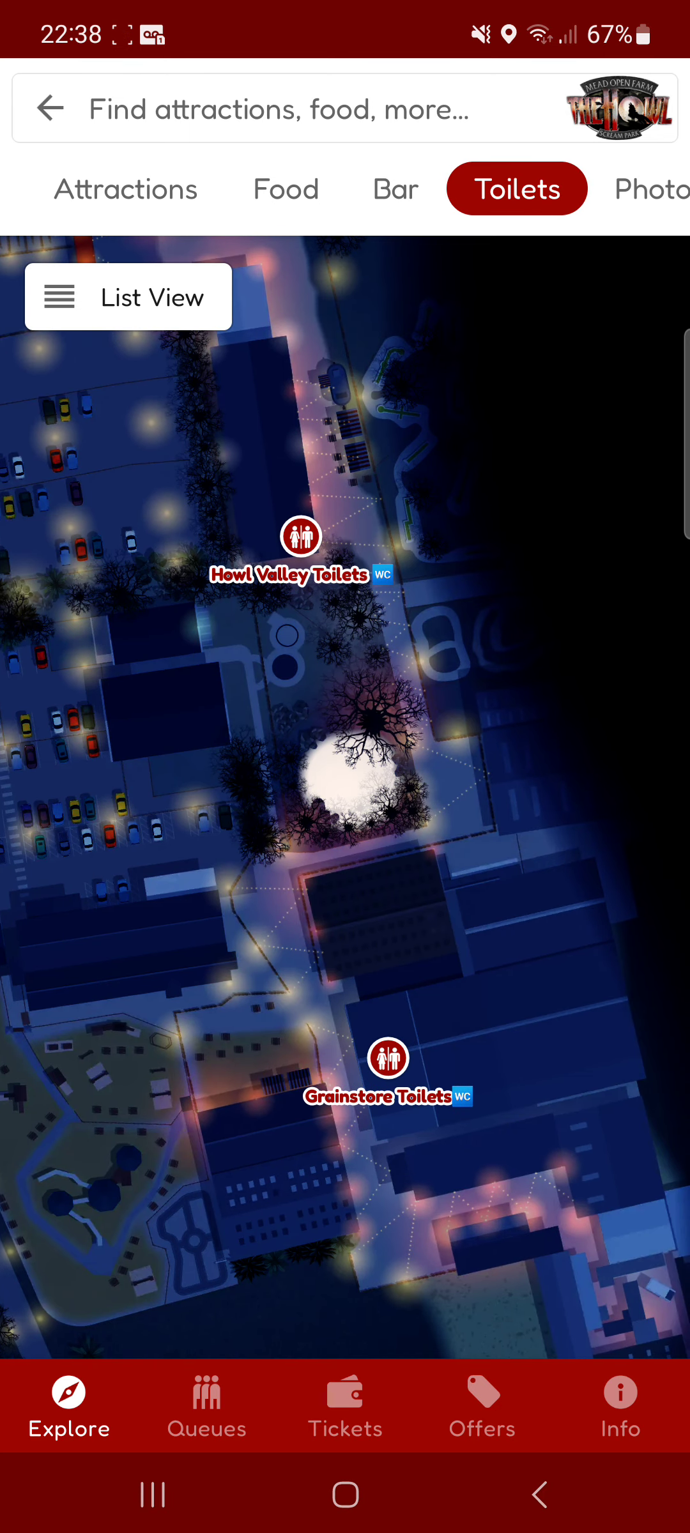
click(650, 189)
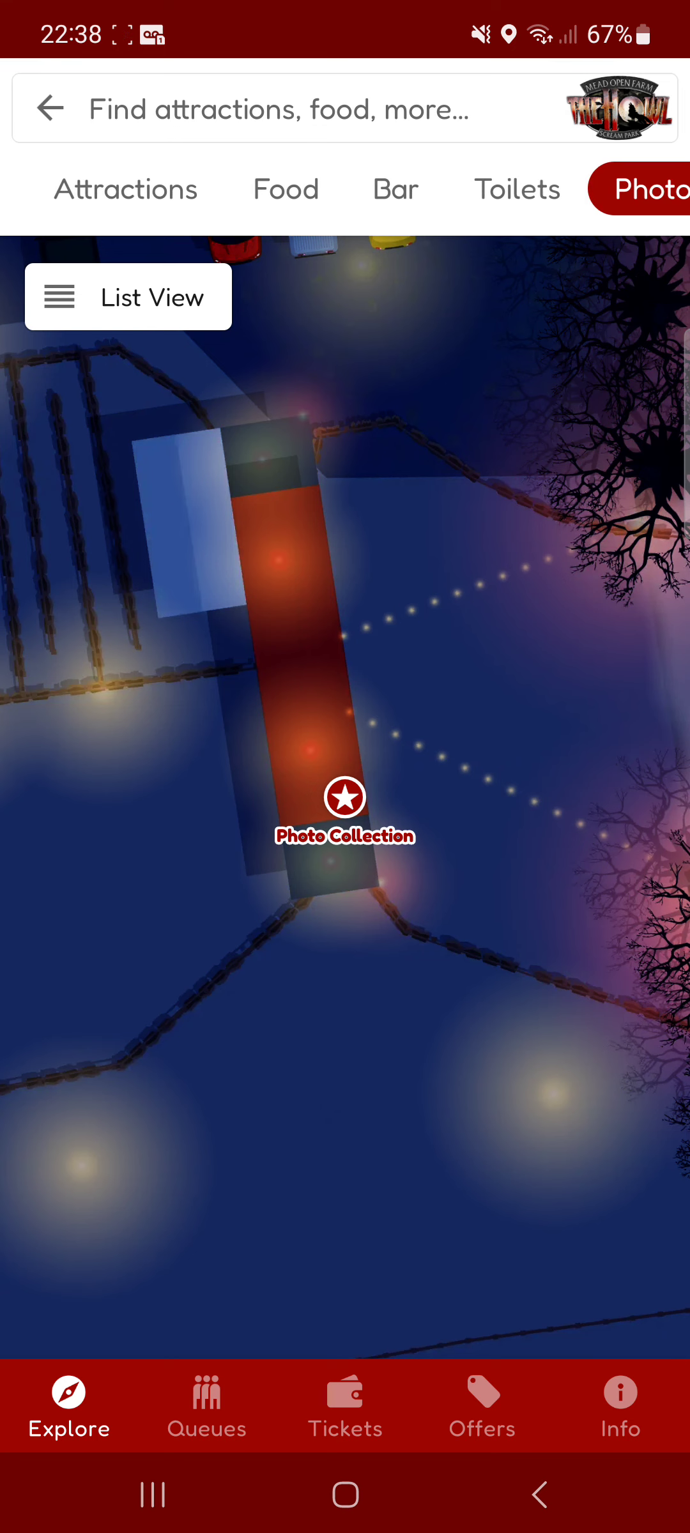
click(125, 188)
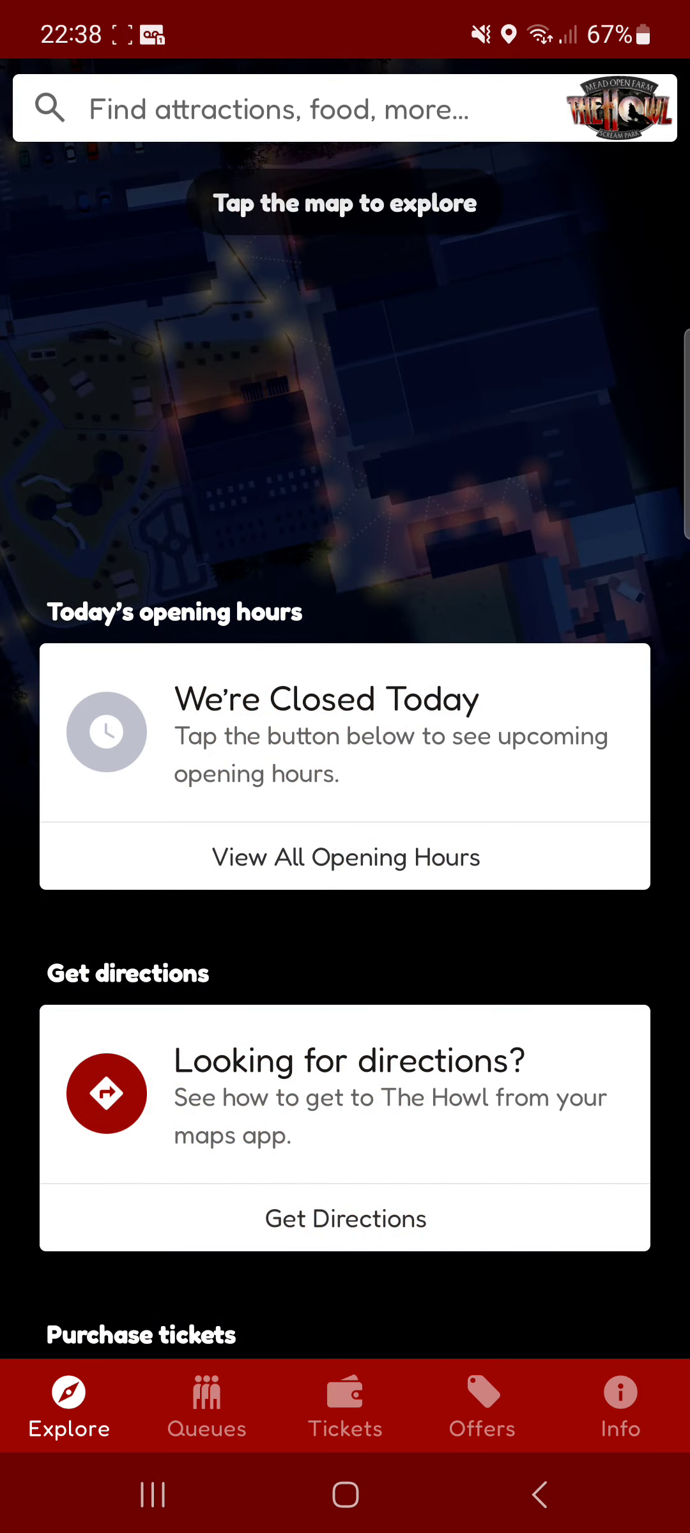
Check the queues, read The Full Moon Manor's full age restrictions, then view Noxious Alley.
click(207, 1405)
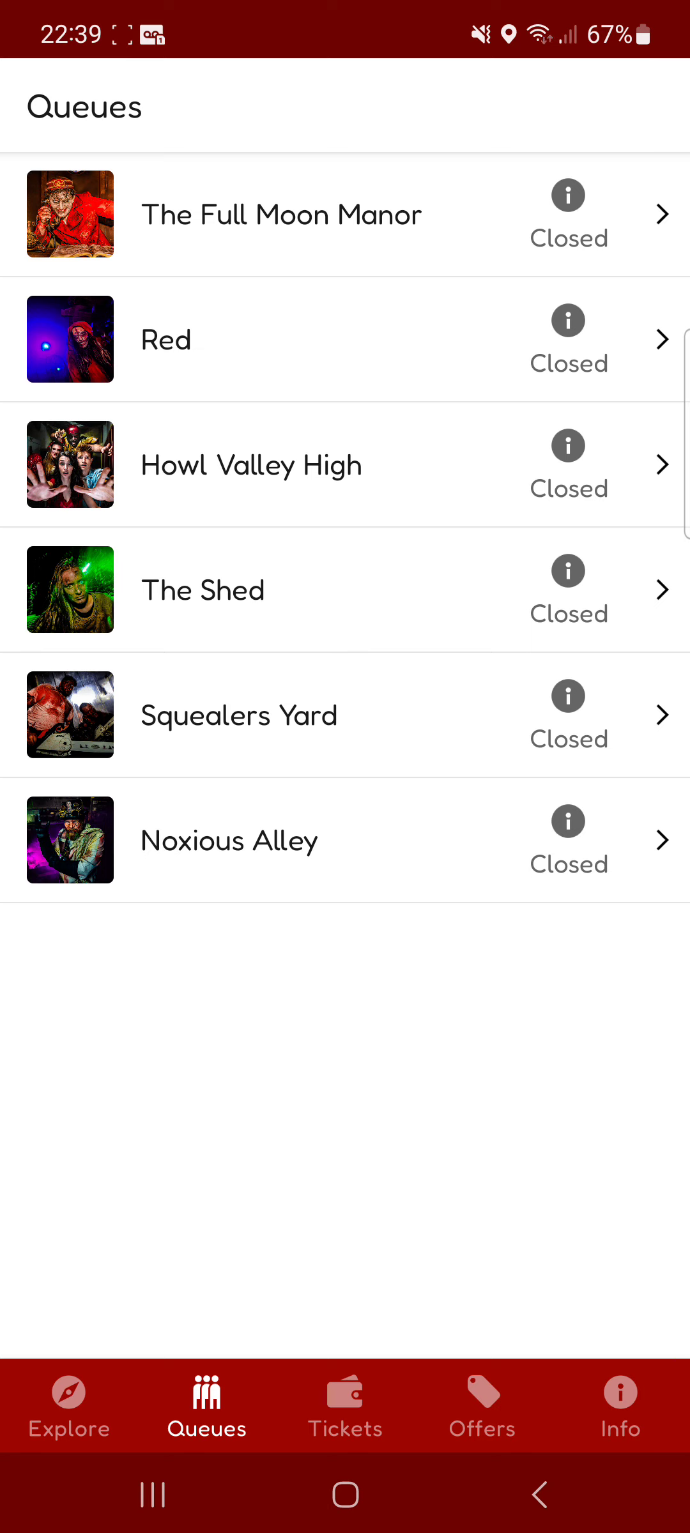
click(281, 214)
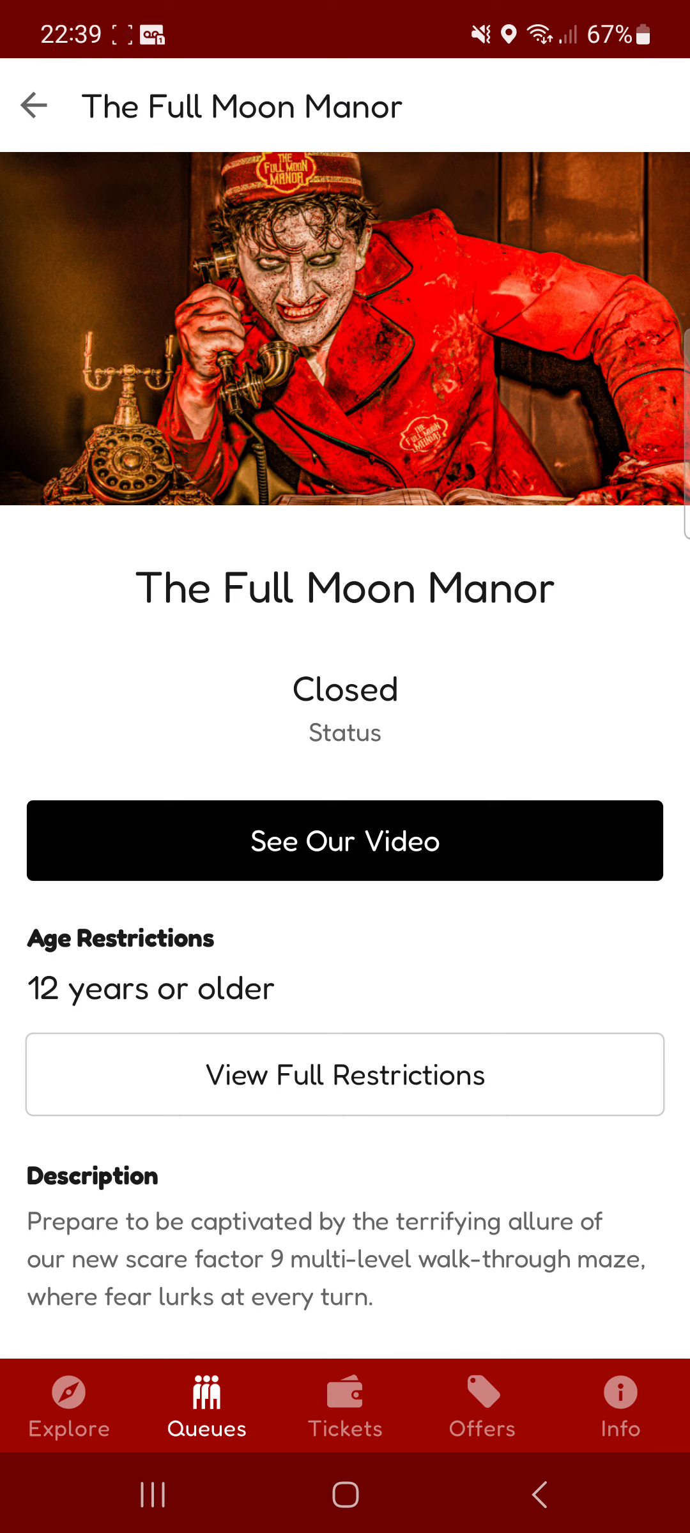
scroll(down, 3)
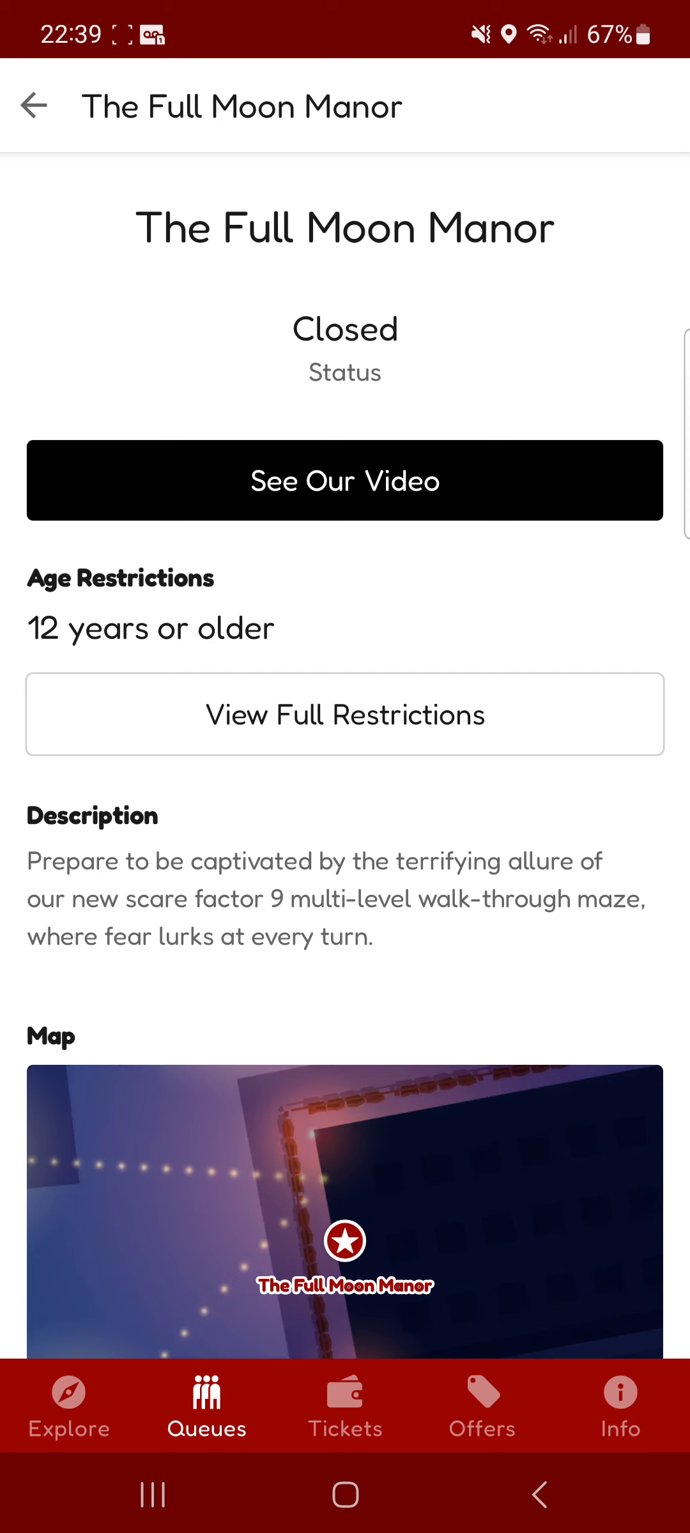
scroll(down, 3)
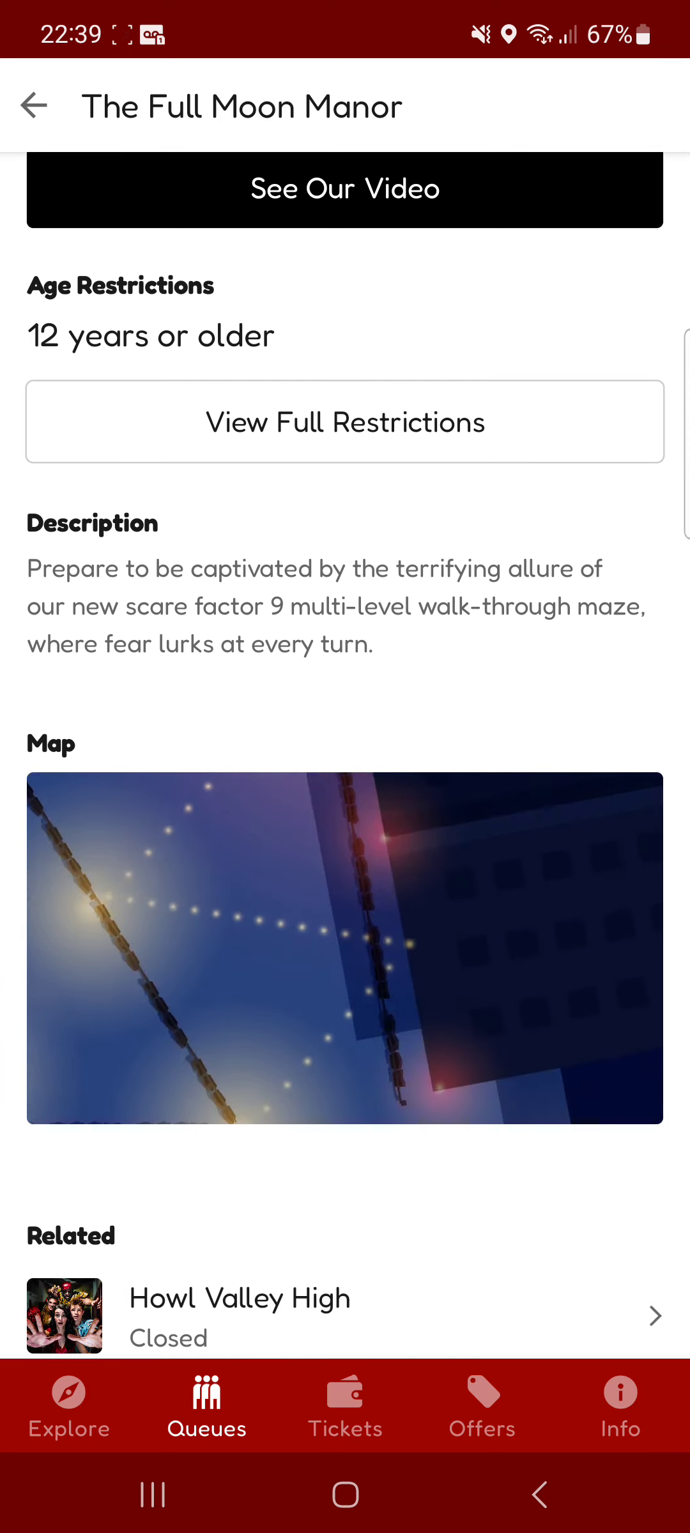
scroll(down, 3)
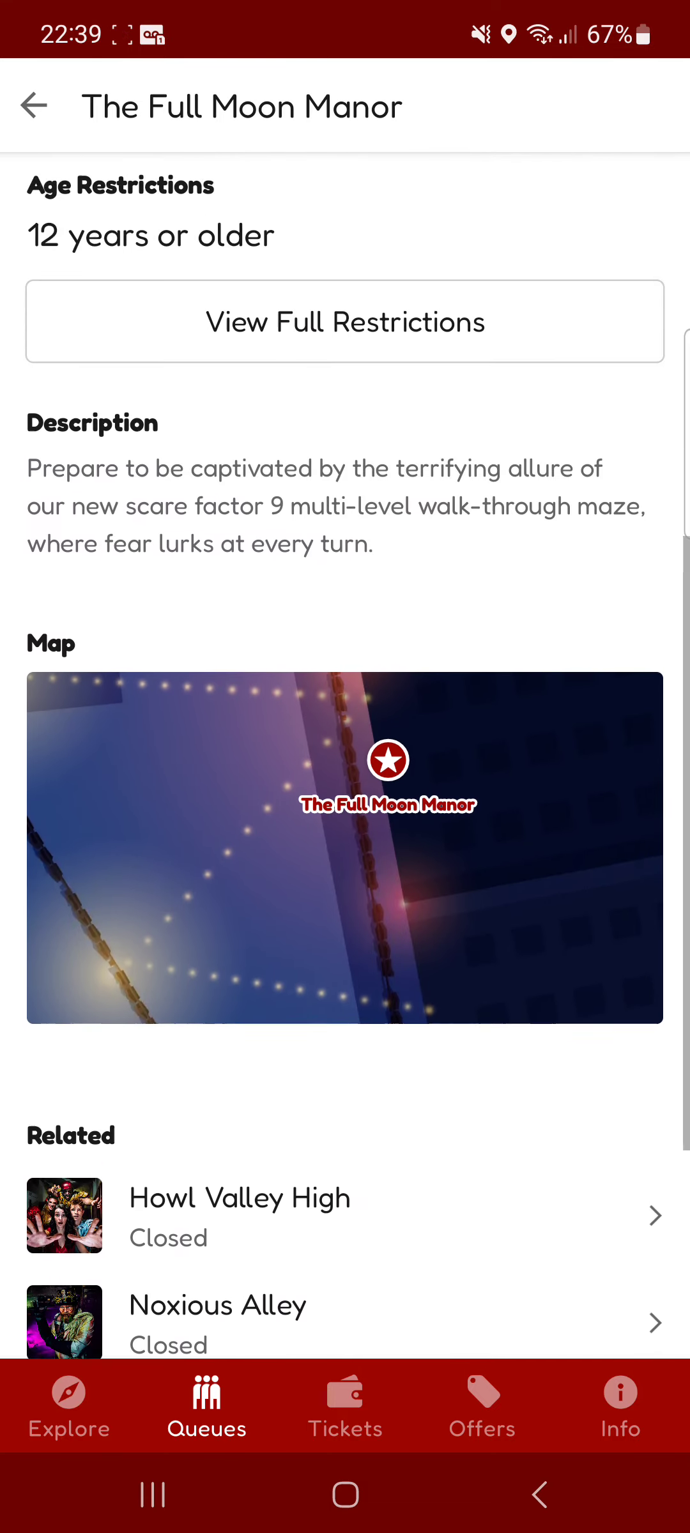
click(344, 322)
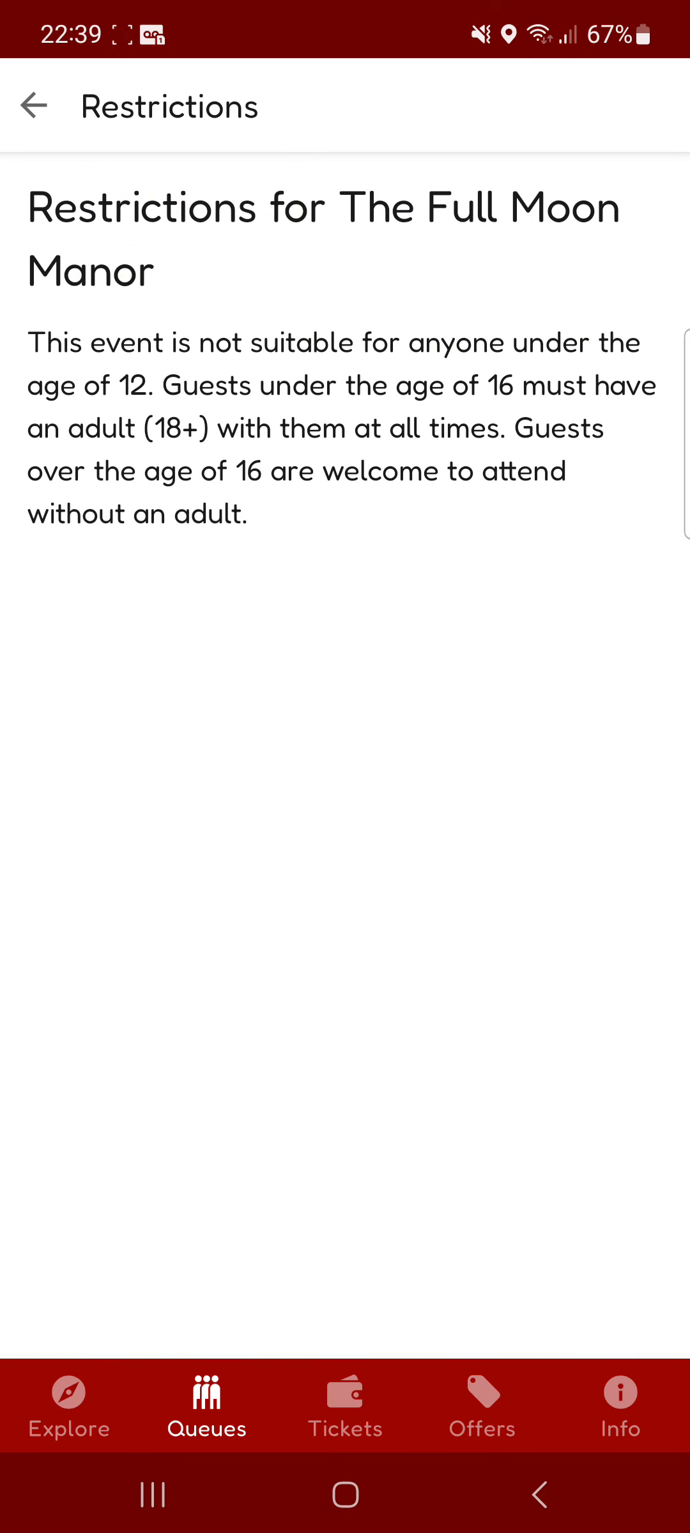
click(36, 106)
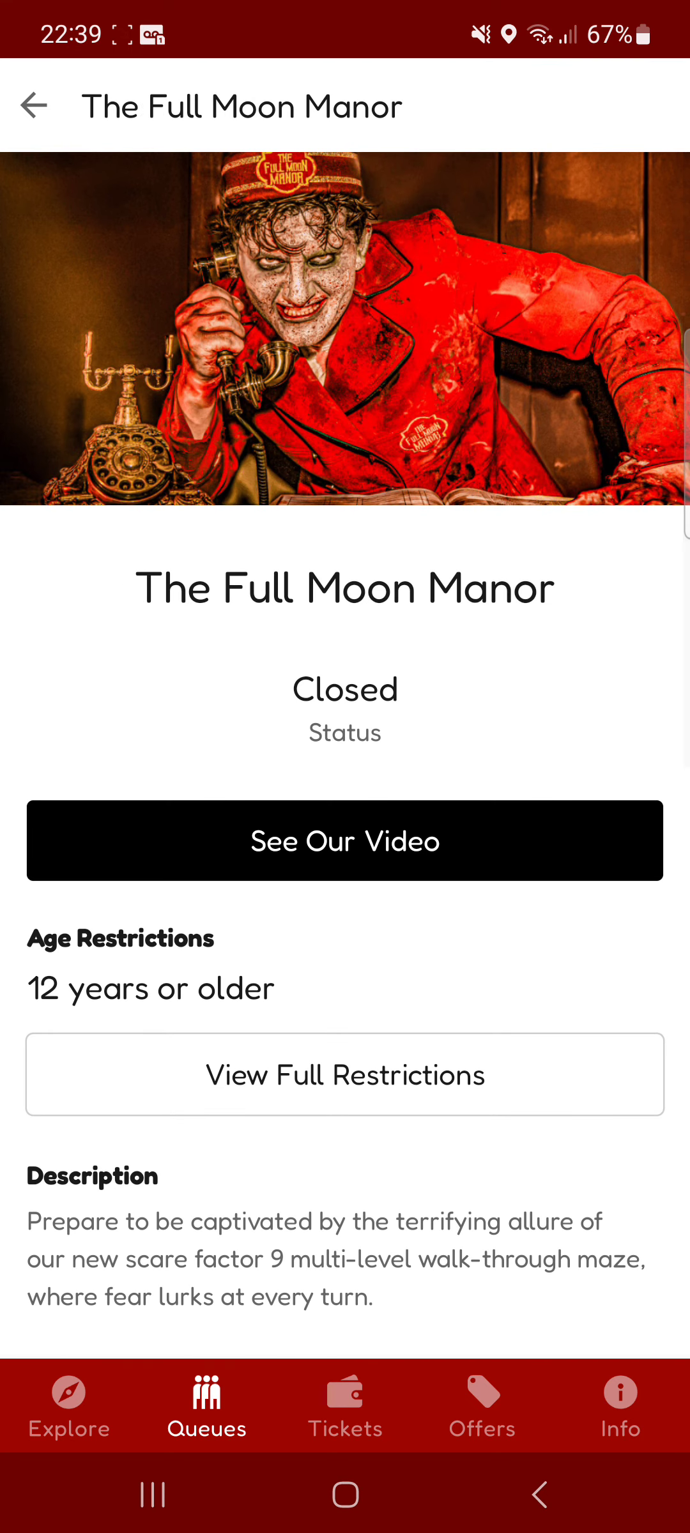
click(34, 105)
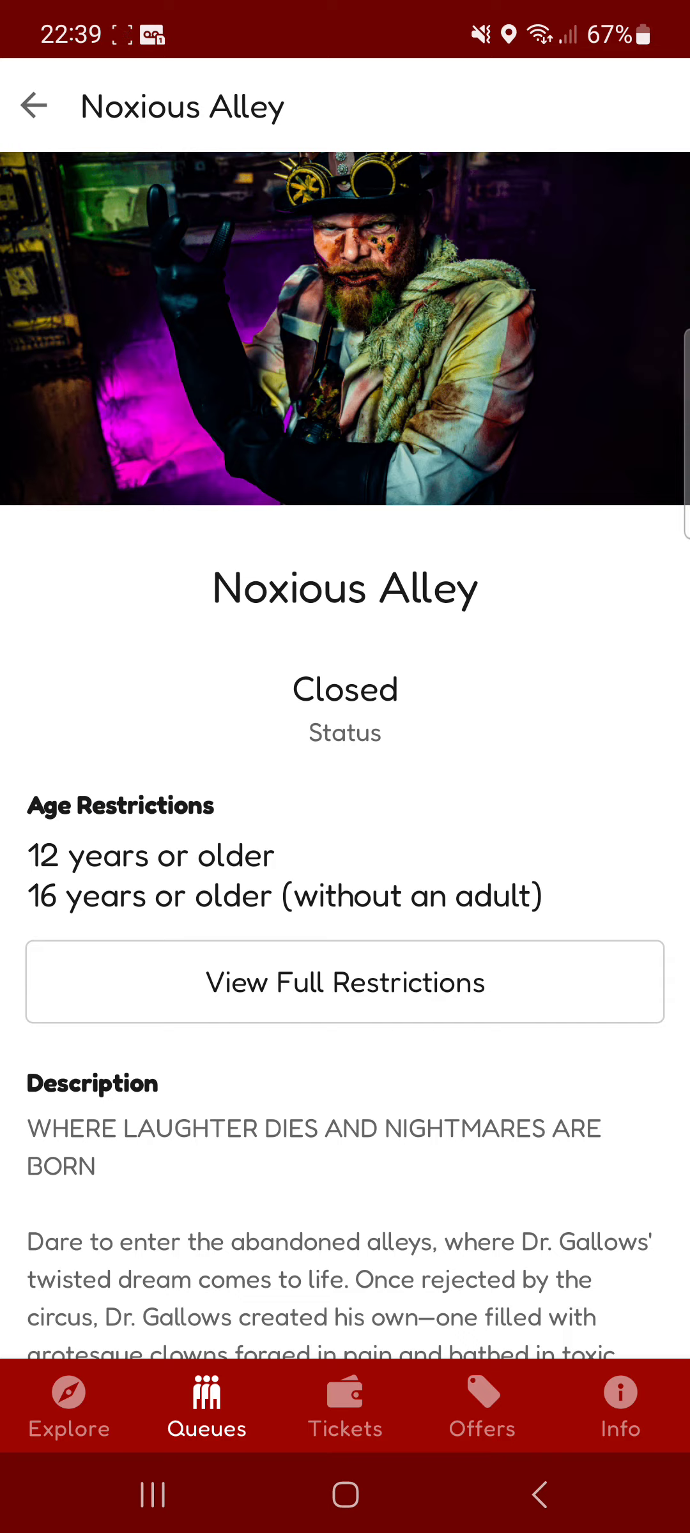
Scroll Noxious Alley's page, then return to the list of six closed attractions.
scroll(down, 3)
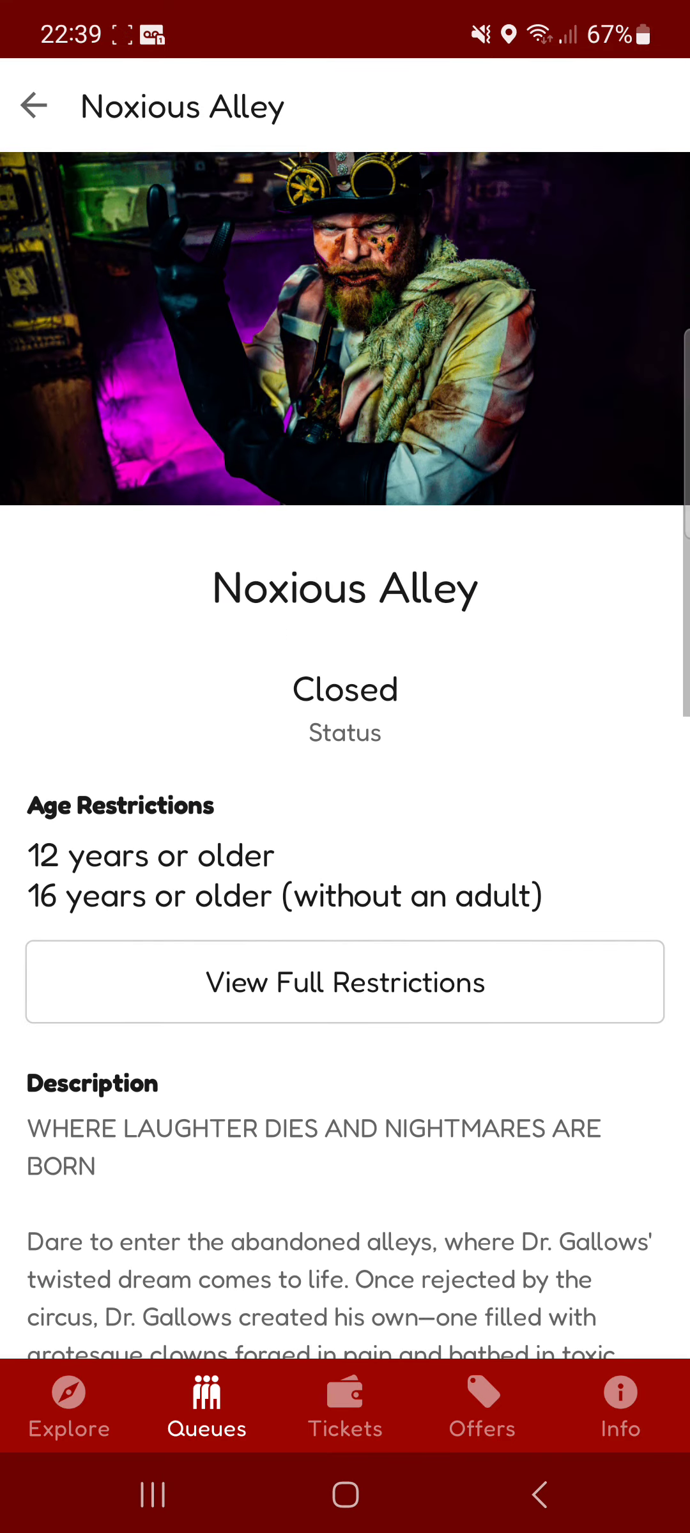
click(35, 105)
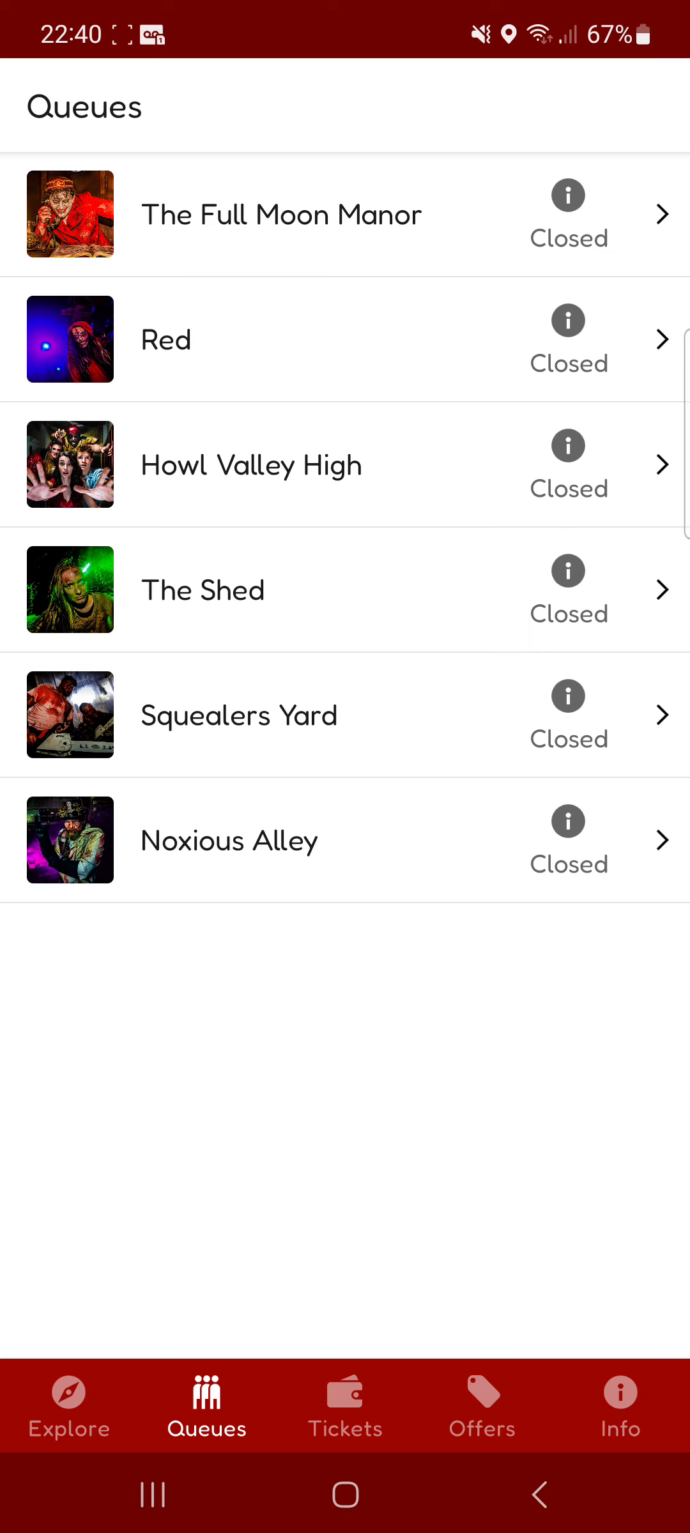
View the empty in-app offers and the park info page, then return to Explore.
click(481, 1406)
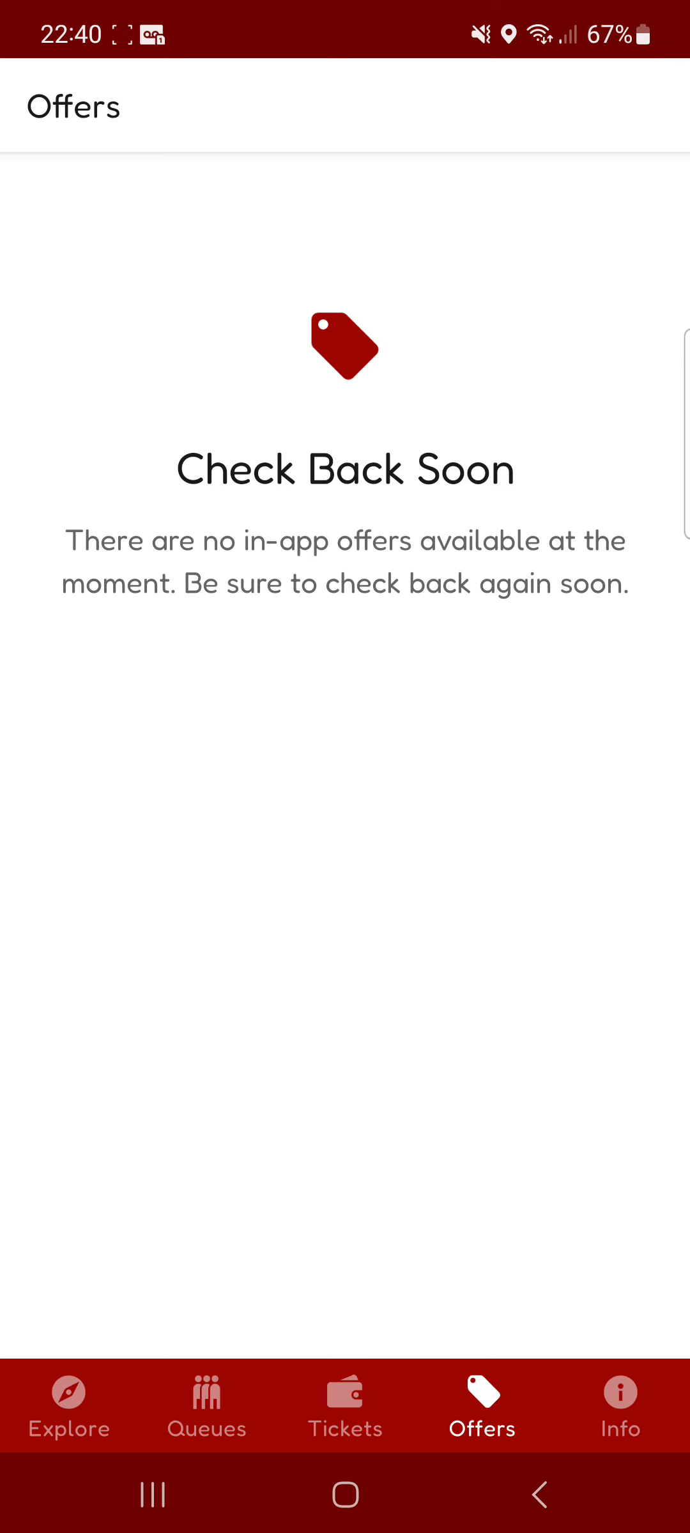
click(619, 1403)
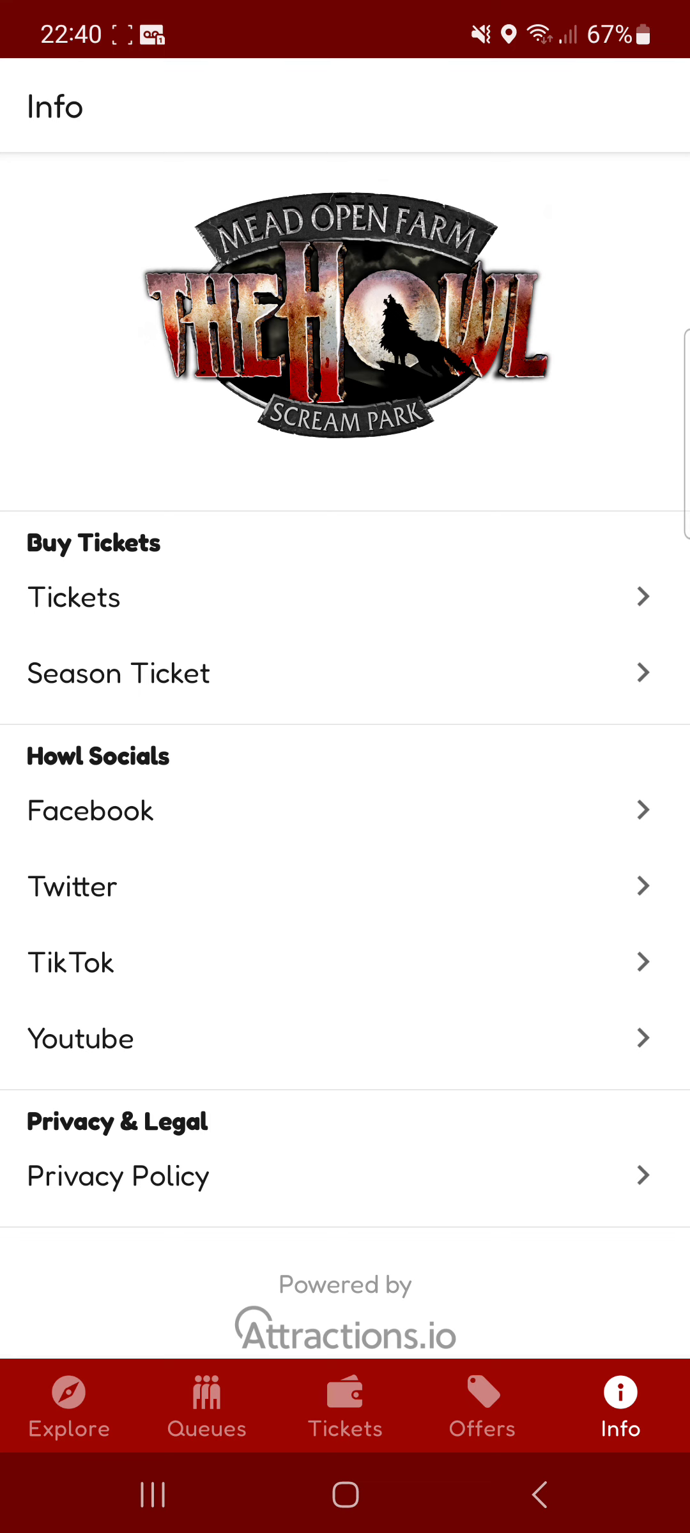
click(68, 1406)
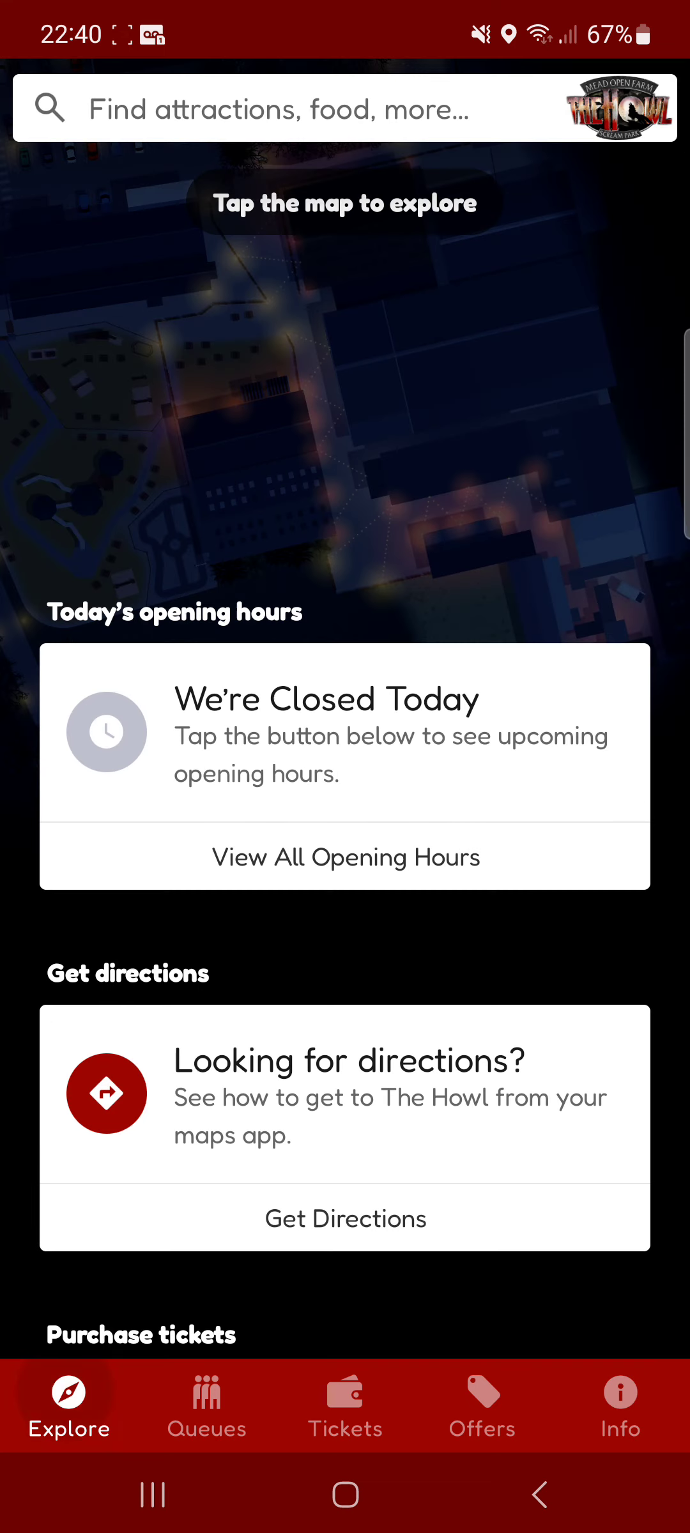